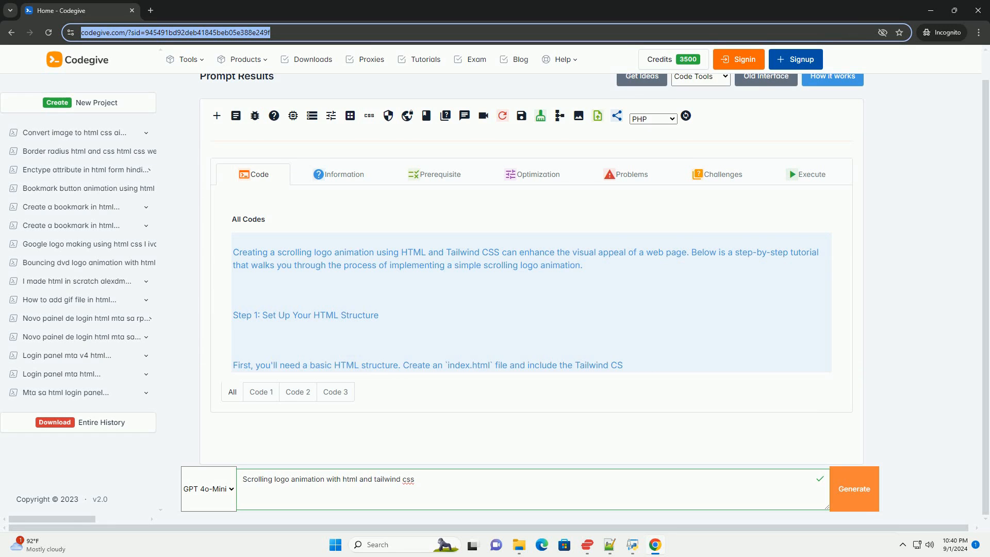
scroll(down, 3)
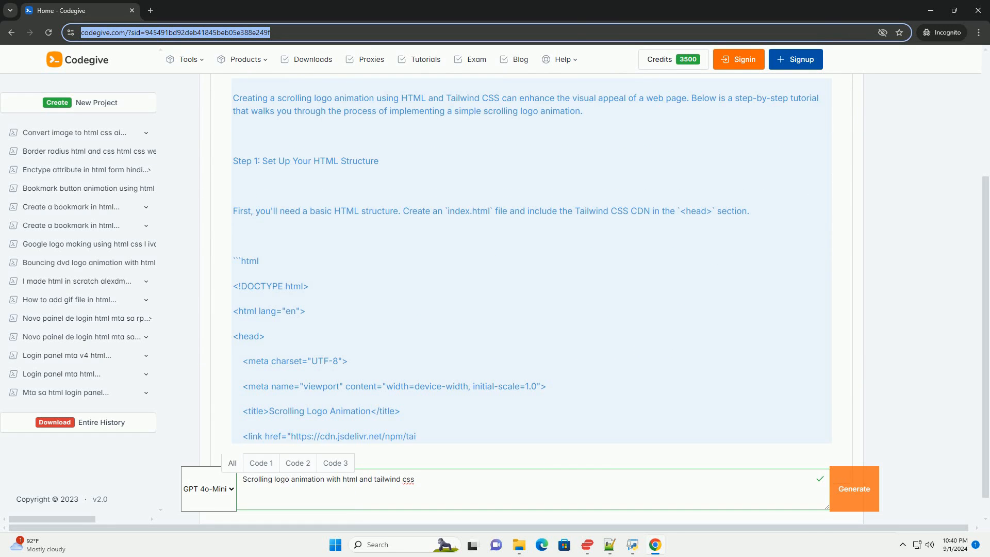
scroll(down, 3)
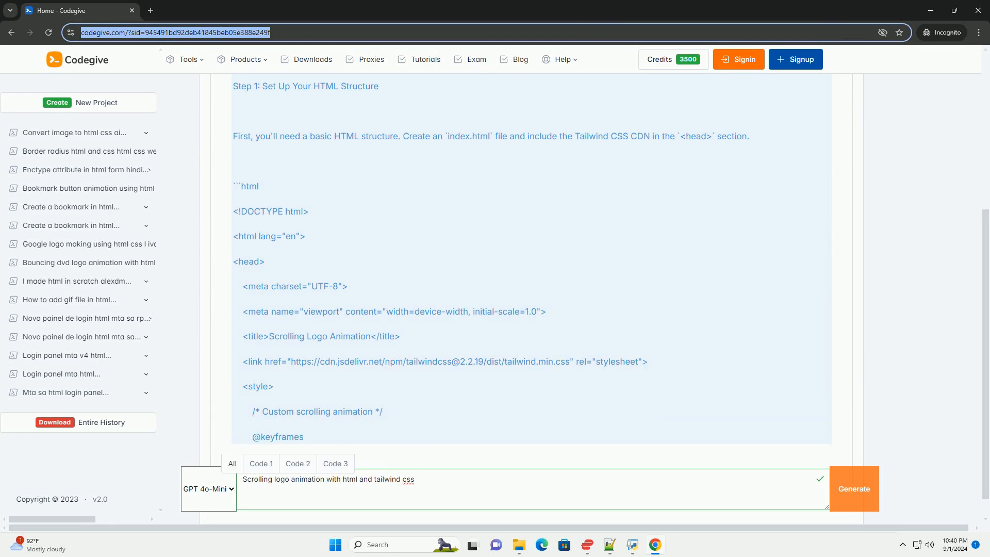
scroll(down, 3)
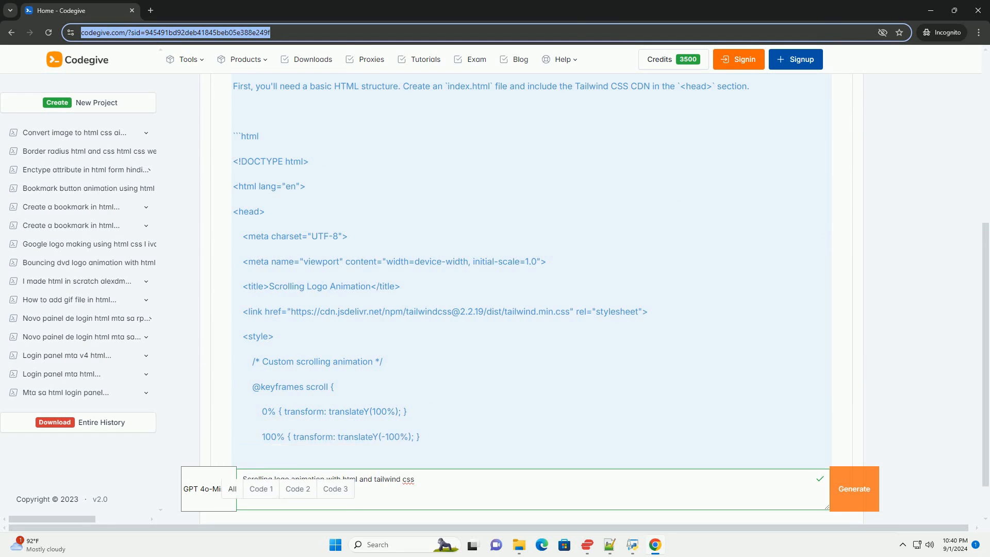
scroll(down, 3)
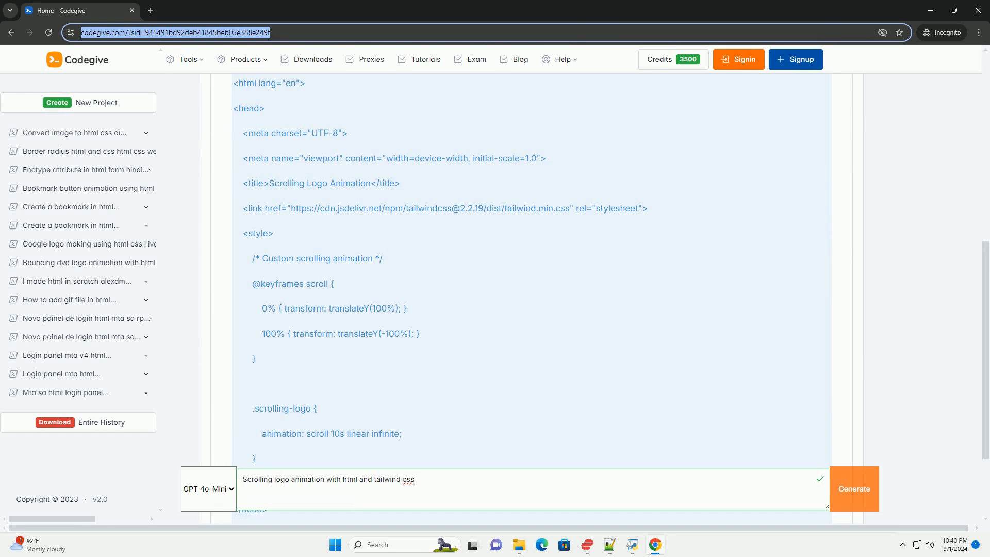
scroll(down, 3)
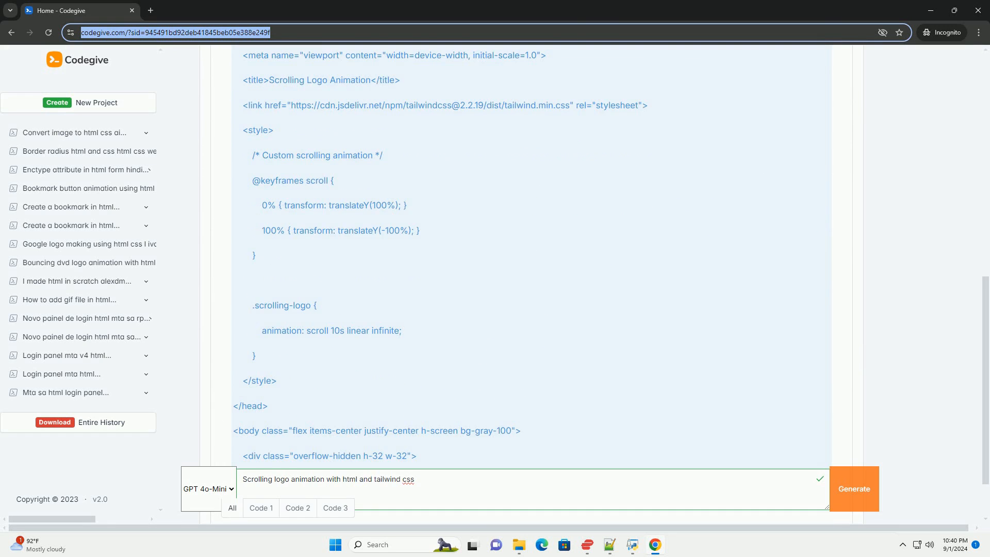
scroll(down, 3)
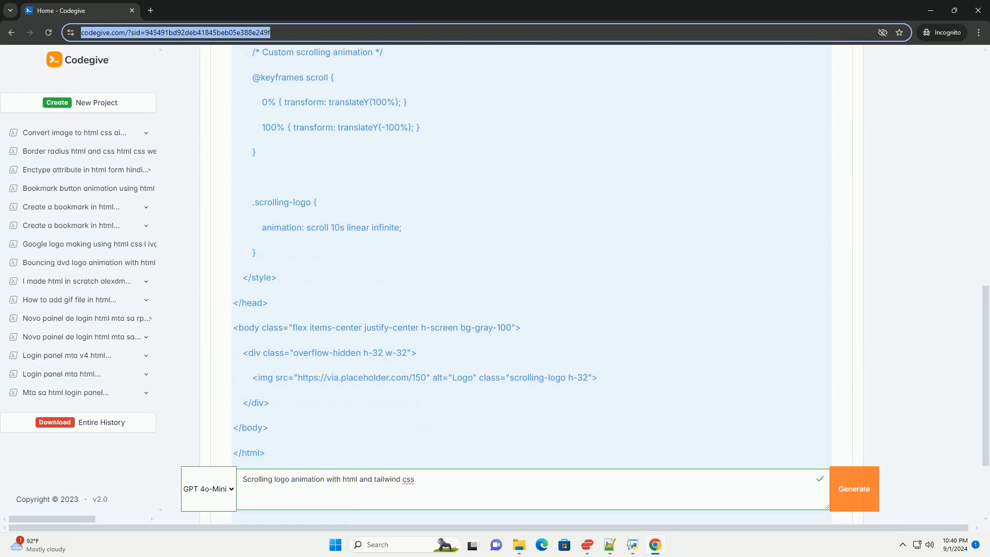
scroll(down, 3)
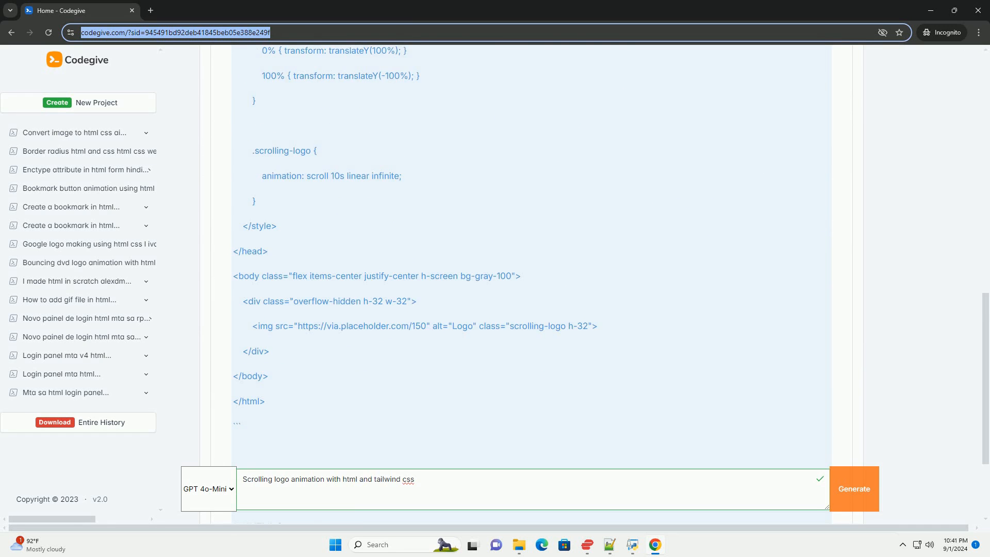
scroll(down, 3)
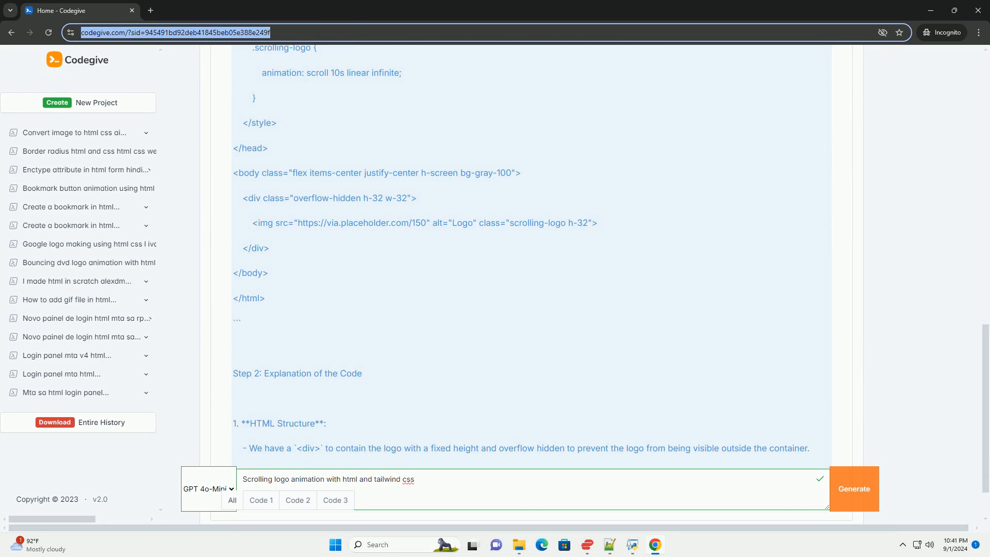
scroll(down, 3)
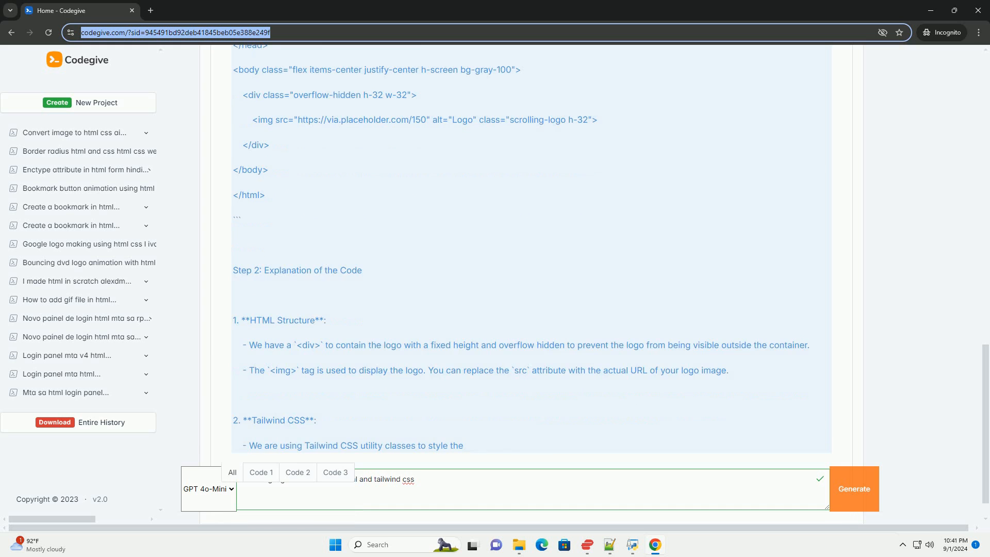
scroll(down, 3)
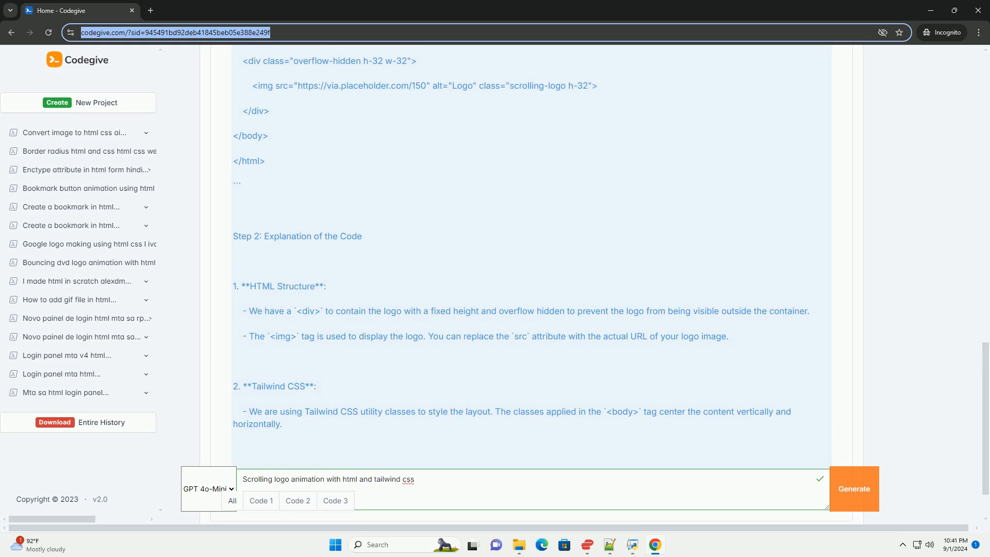
scroll(down, 3)
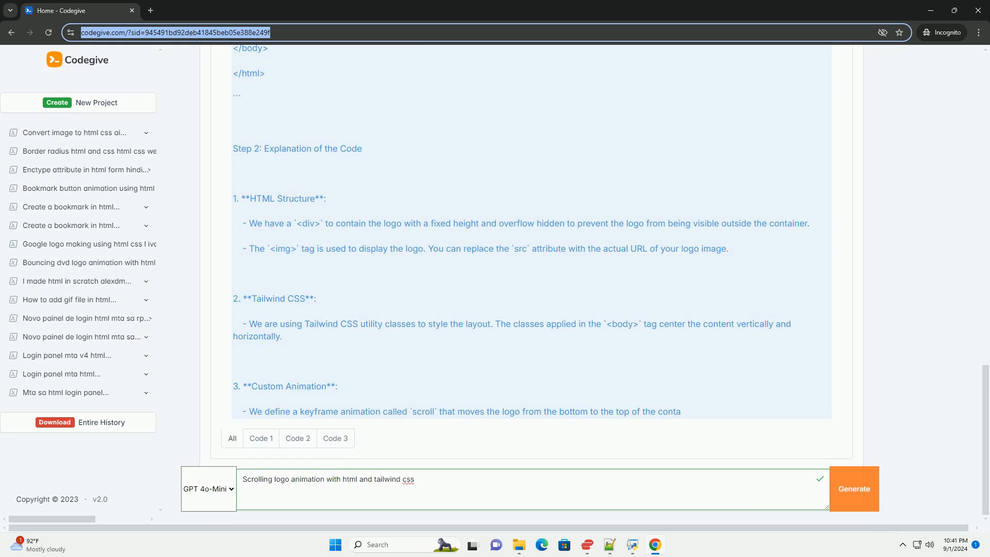
scroll(down, 3)
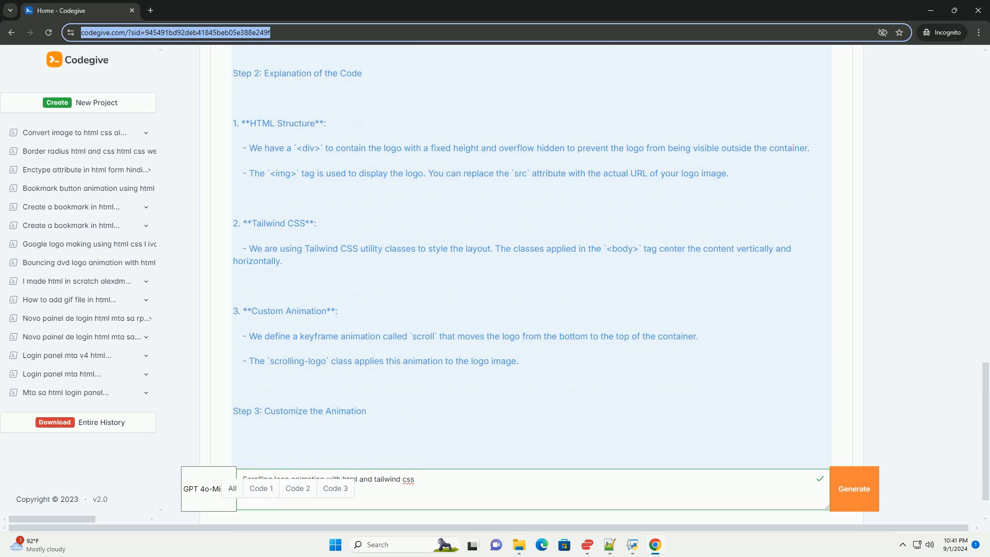
scroll(down, 3)
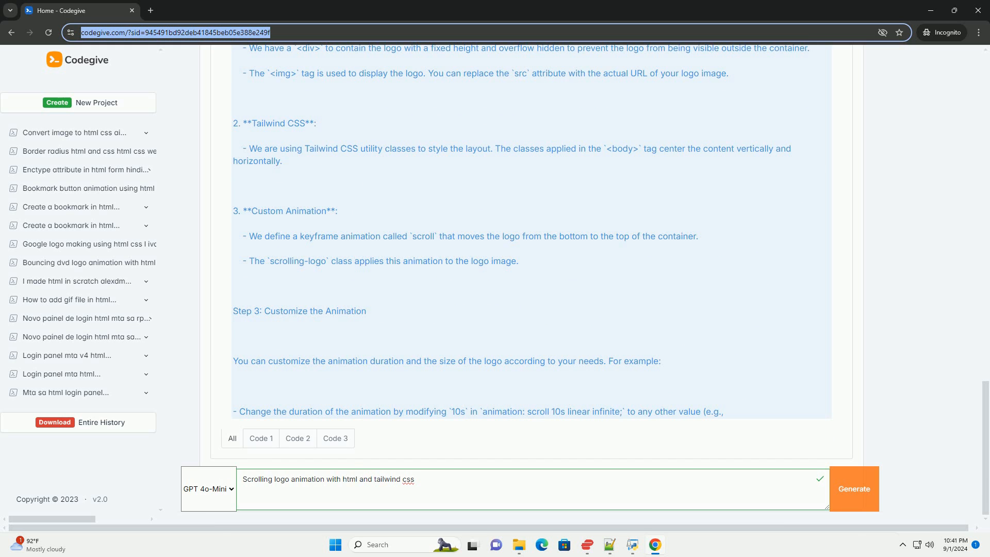
scroll(down, 3)
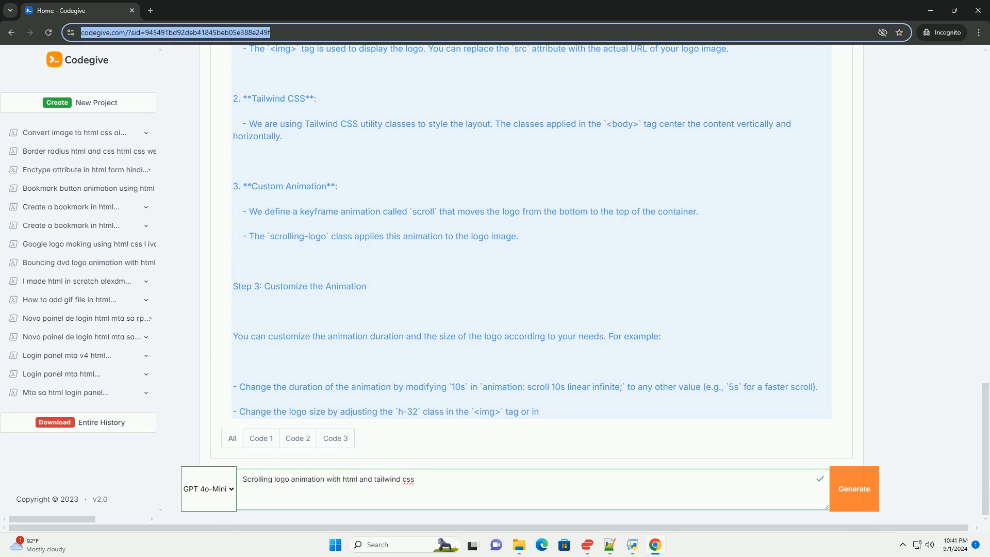
scroll(down, 3)
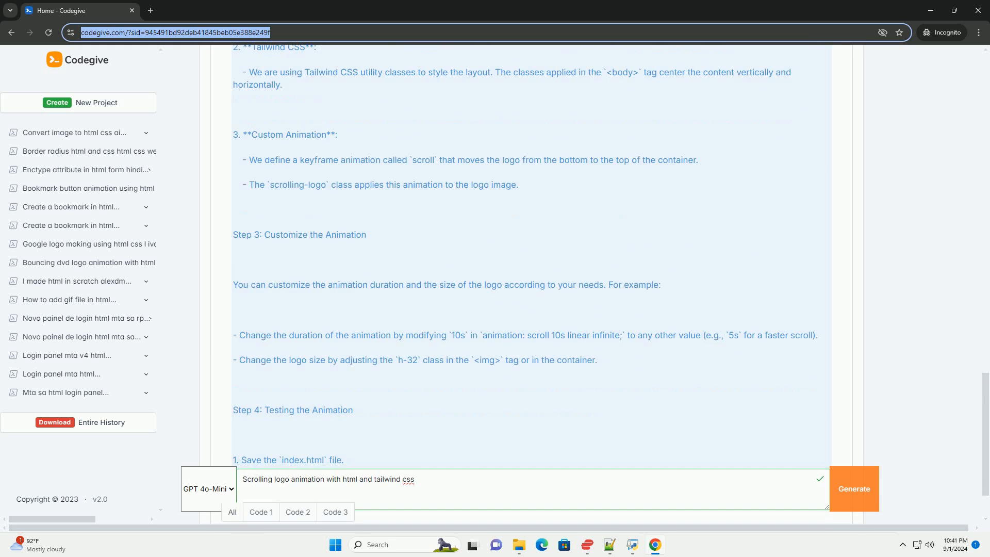
scroll(down, 3)
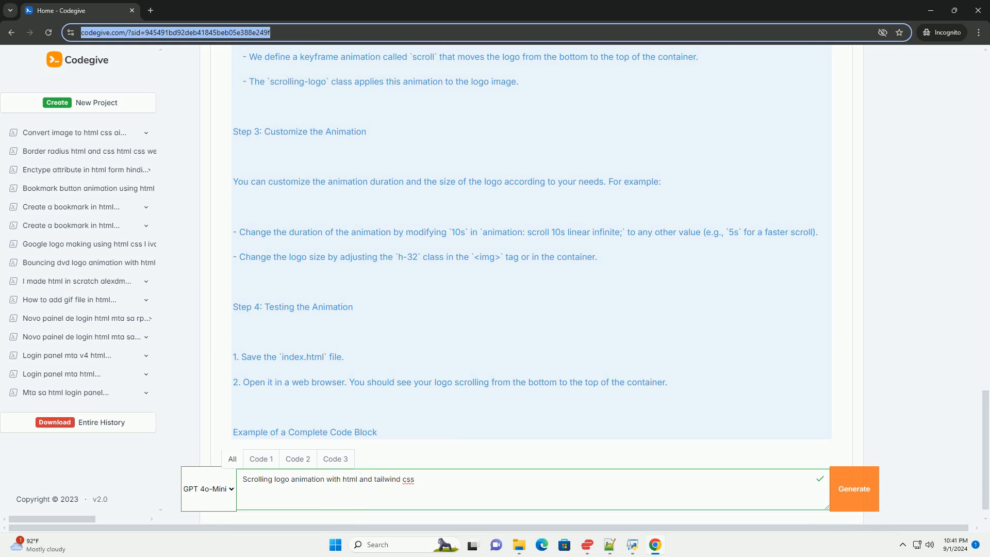
scroll(down, 3)
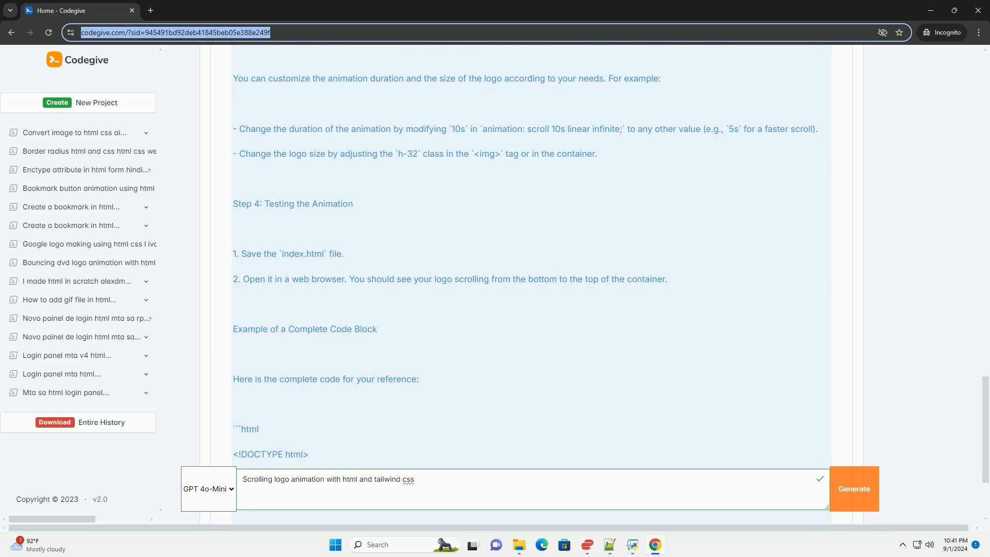
scroll(down, 3)
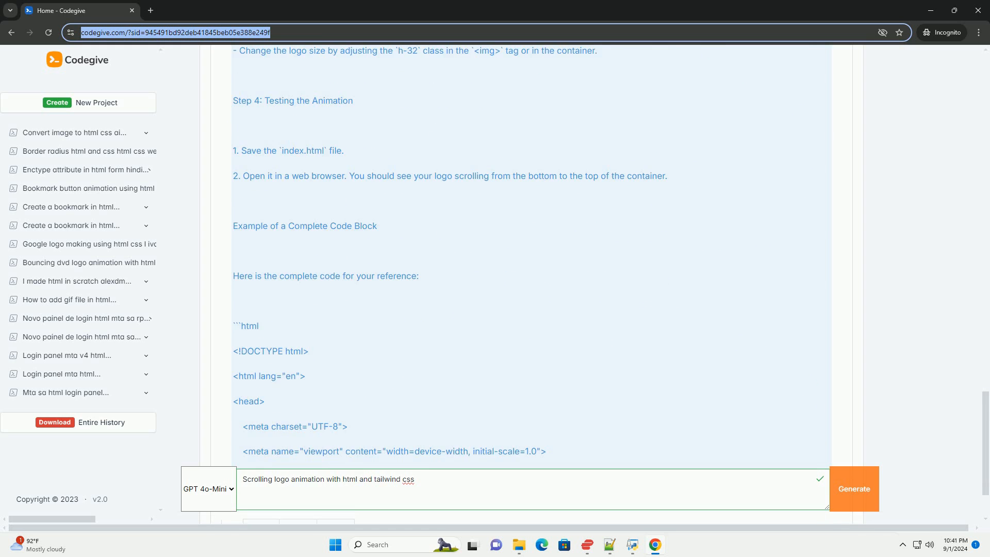
scroll(down, 3)
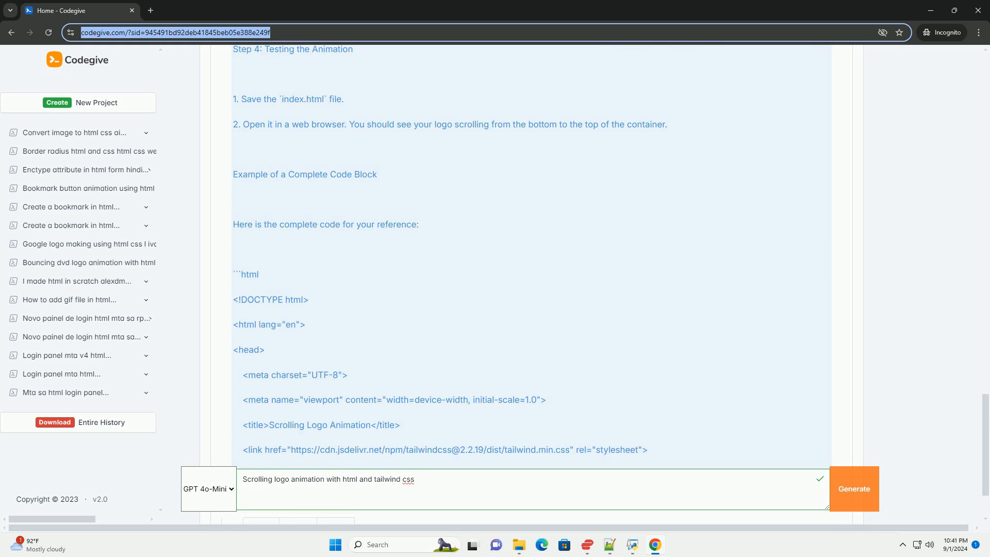
scroll(down, 3)
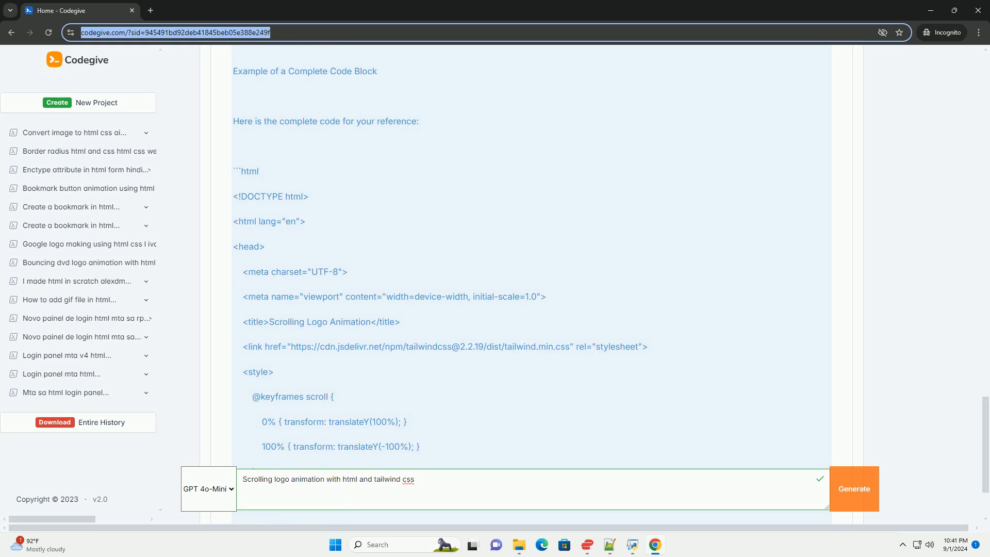
scroll(down, 3)
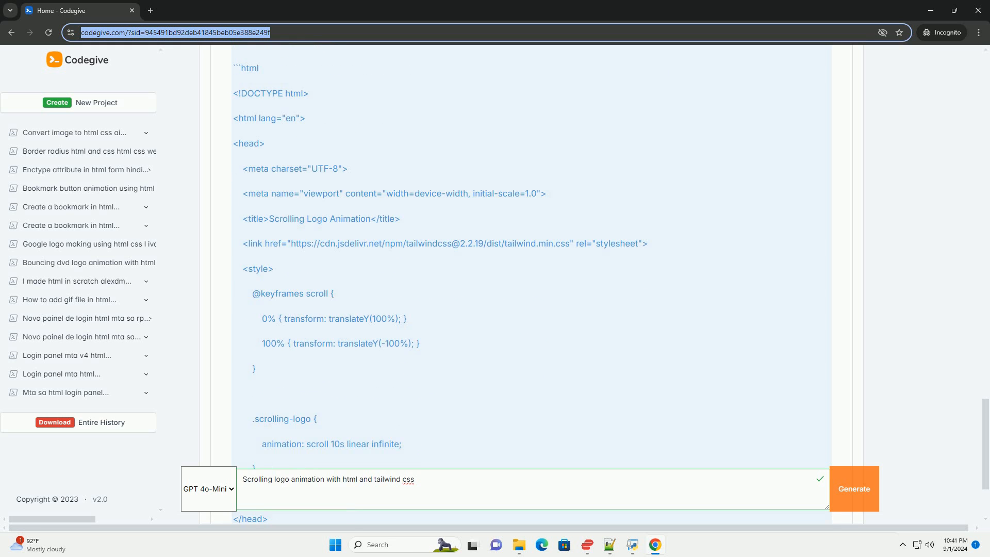
scroll(down, 3)
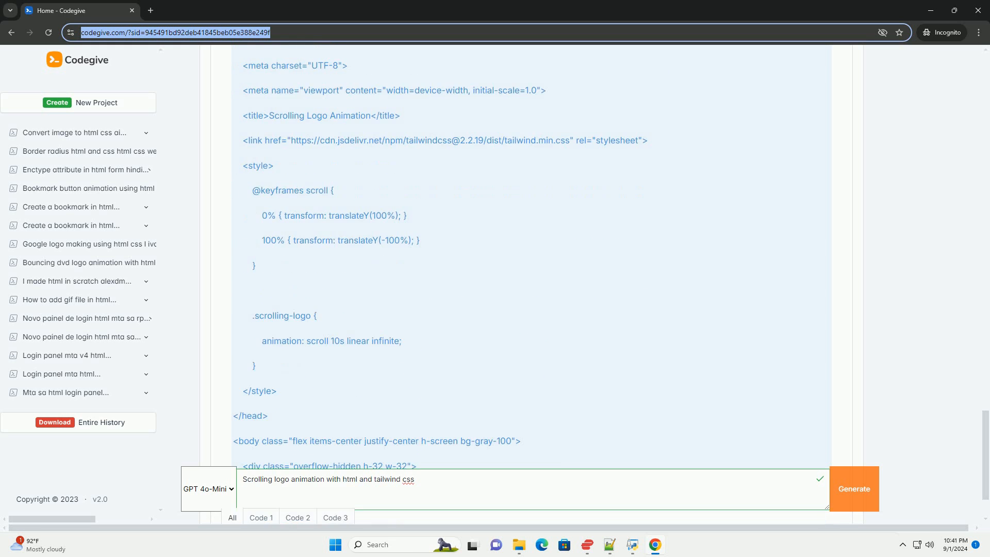
scroll(down, 3)
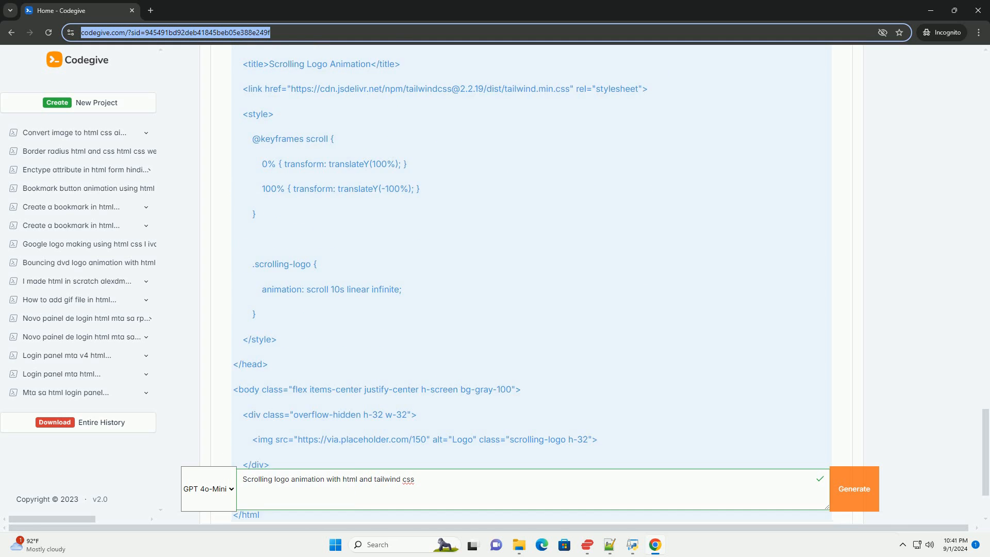
scroll(down, 3)
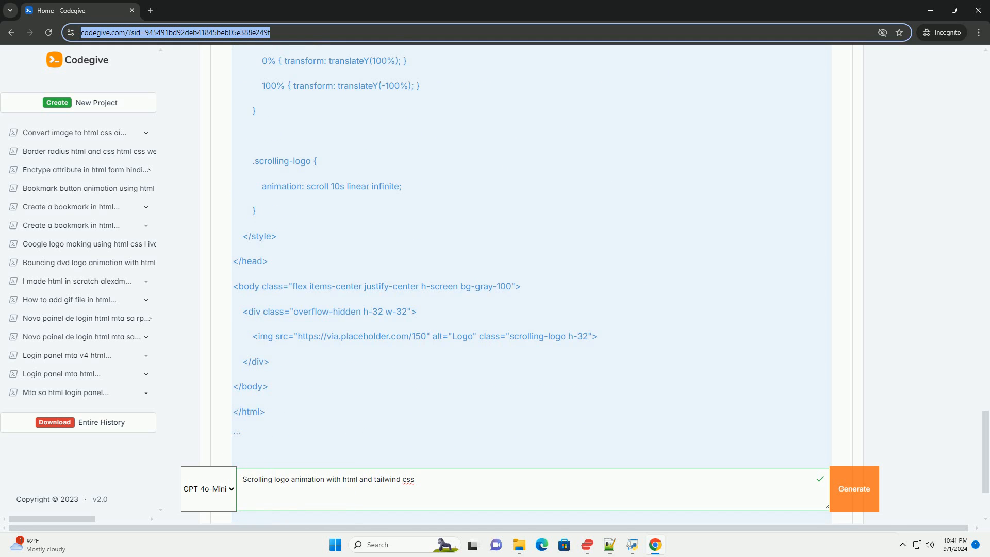